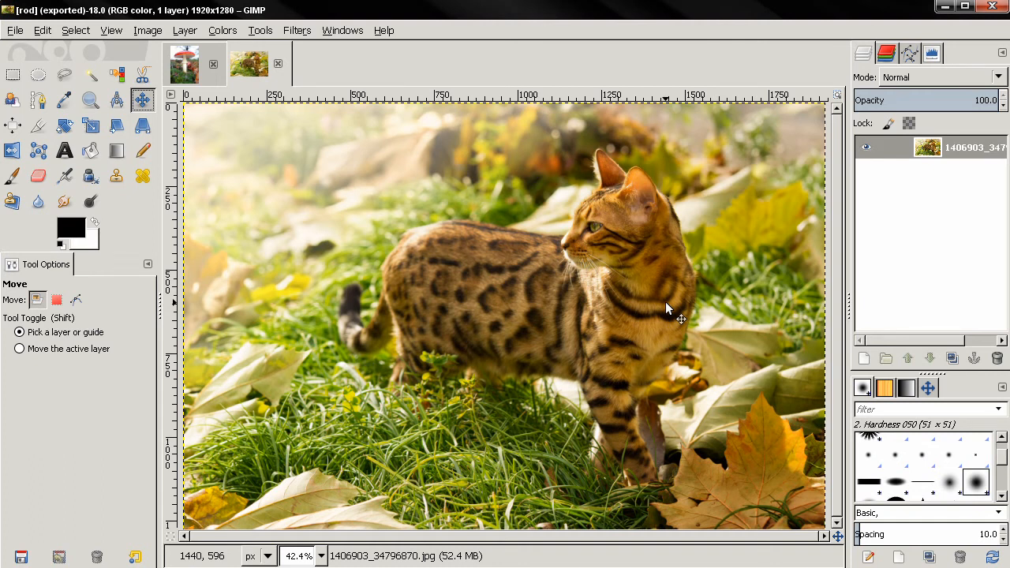
pyautogui.moveTo(675, 313)
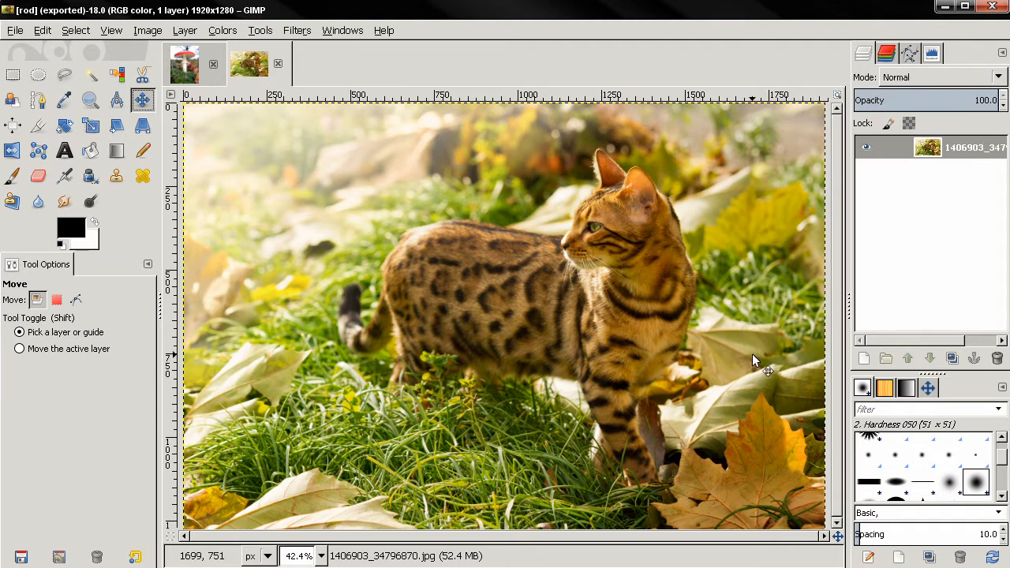
pyautogui.moveTo(344, 280)
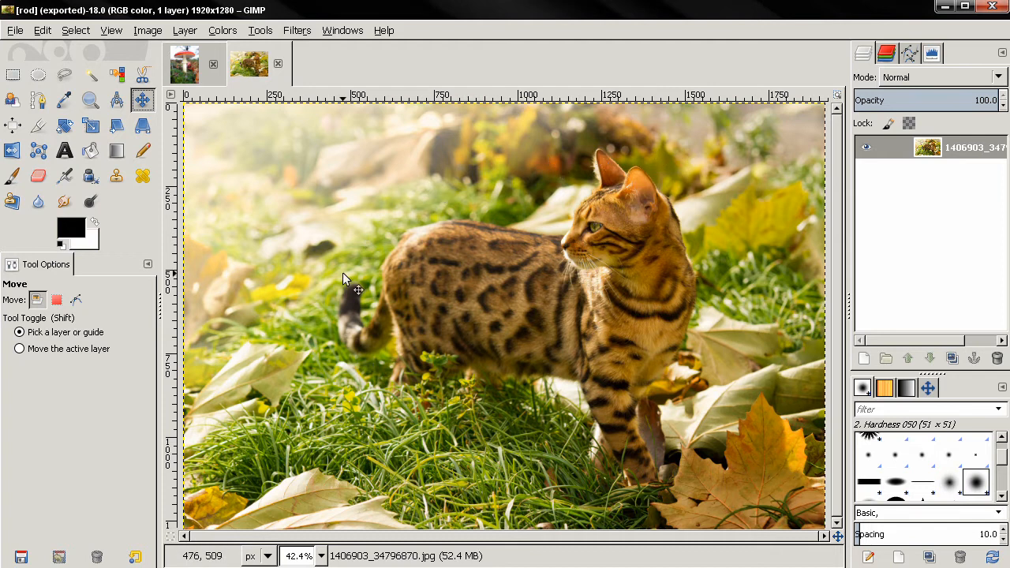
pyautogui.moveTo(623, 315)
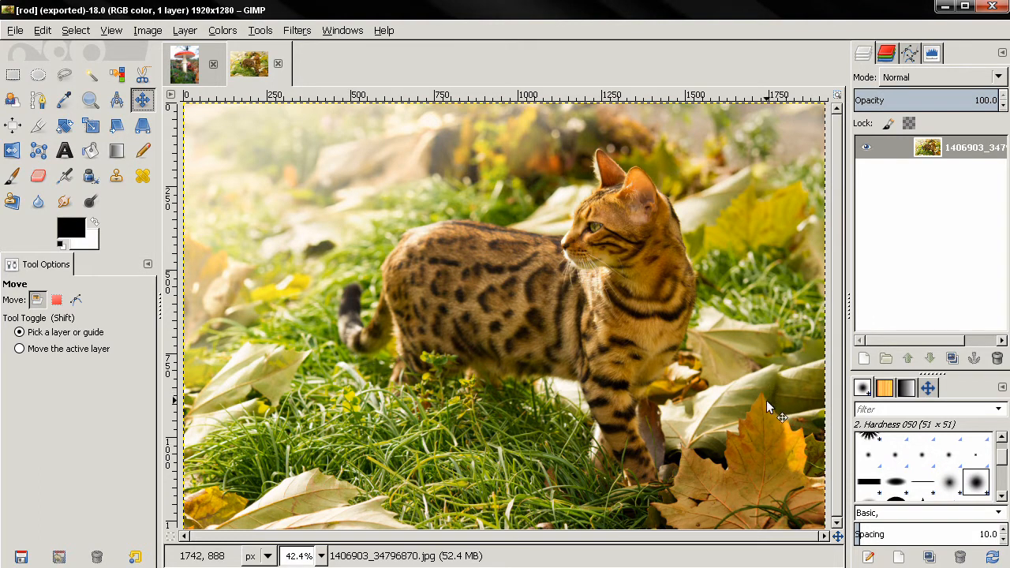
pyautogui.moveTo(426, 457)
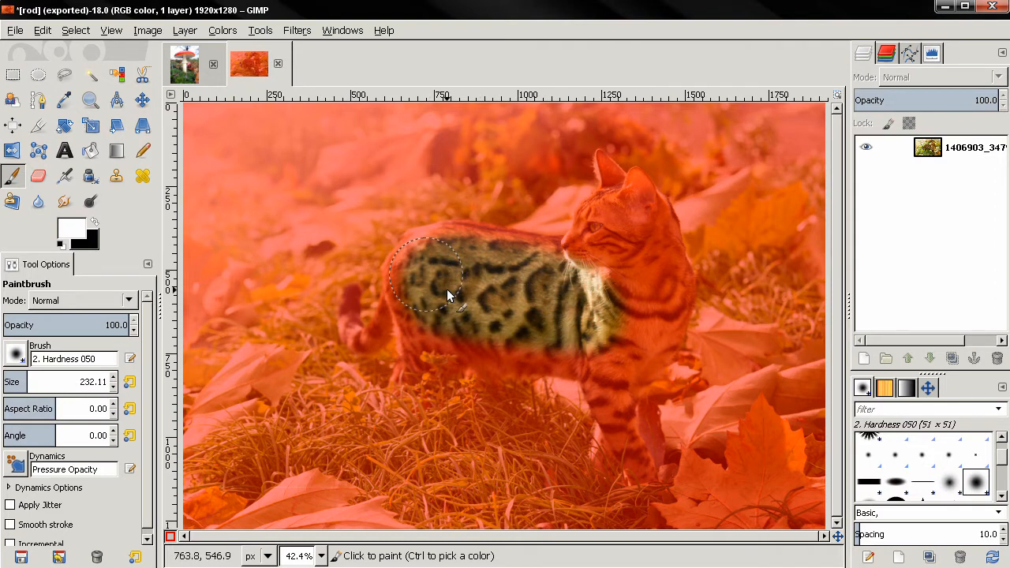
# - Paint the red quick mask clear from the cat's body, face, neck, back and hindquarters
pyautogui.moveTo(442, 297); pyautogui.dragTo(639, 256)
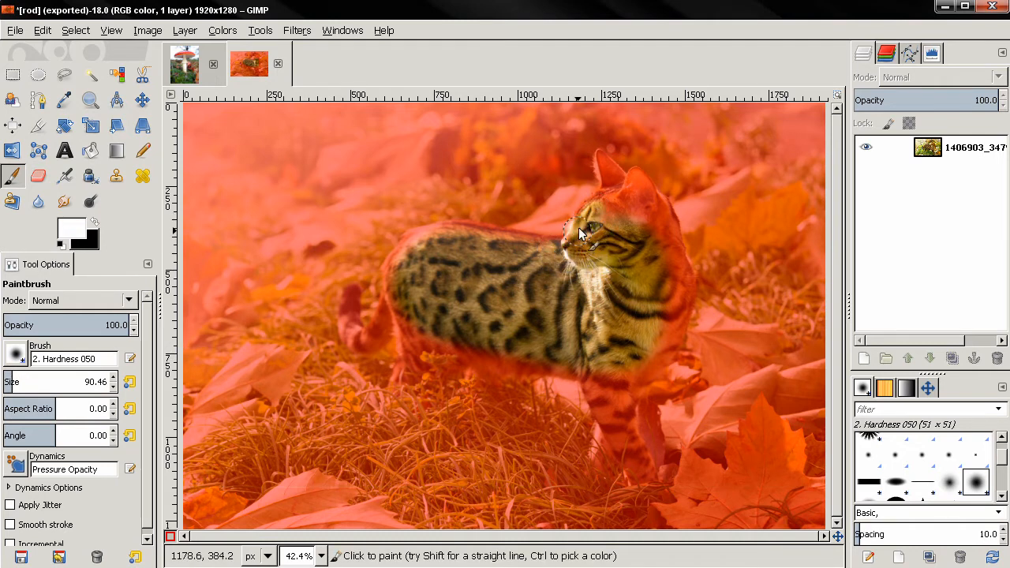
pyautogui.click(587, 221)
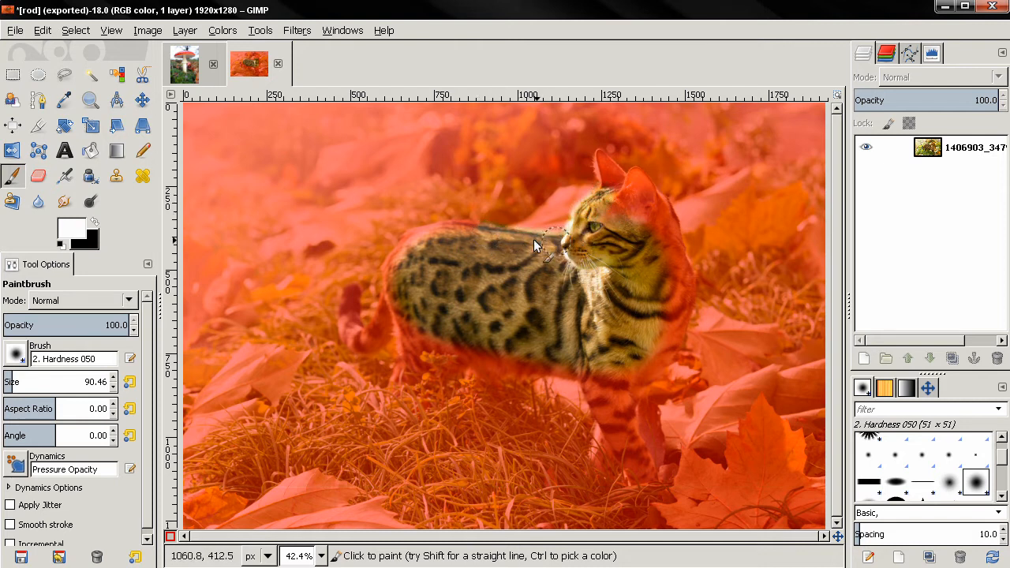
pyautogui.moveTo(552, 240); pyautogui.dragTo(486, 252)
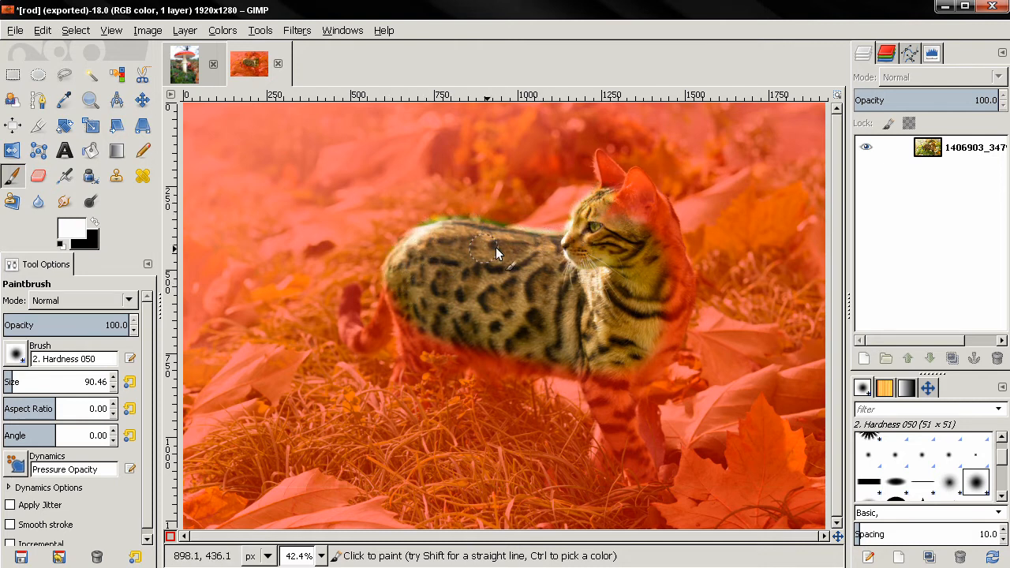
pyautogui.moveTo(497, 252); pyautogui.dragTo(413, 326)
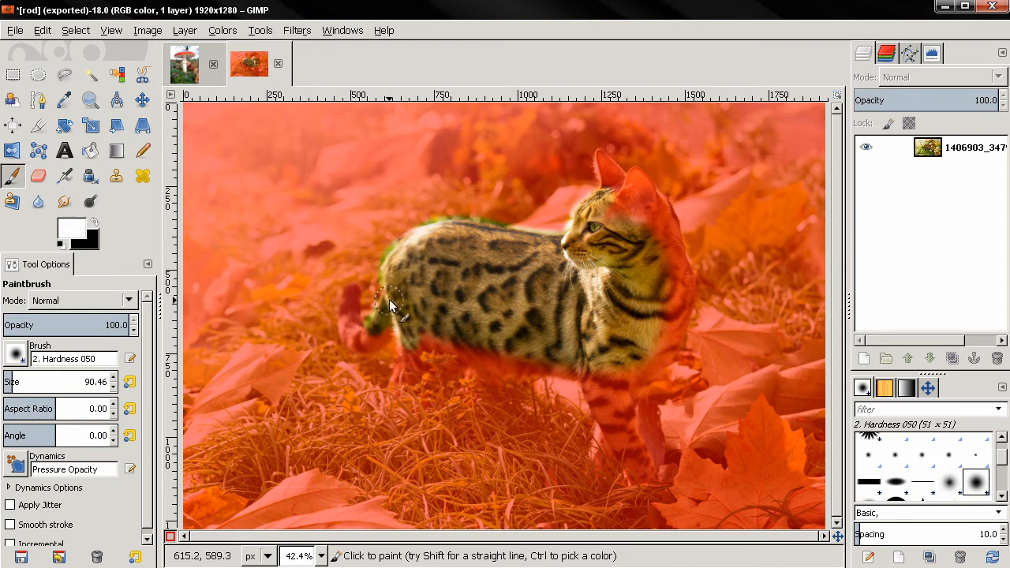
pyautogui.moveTo(387, 308); pyautogui.dragTo(623, 207)
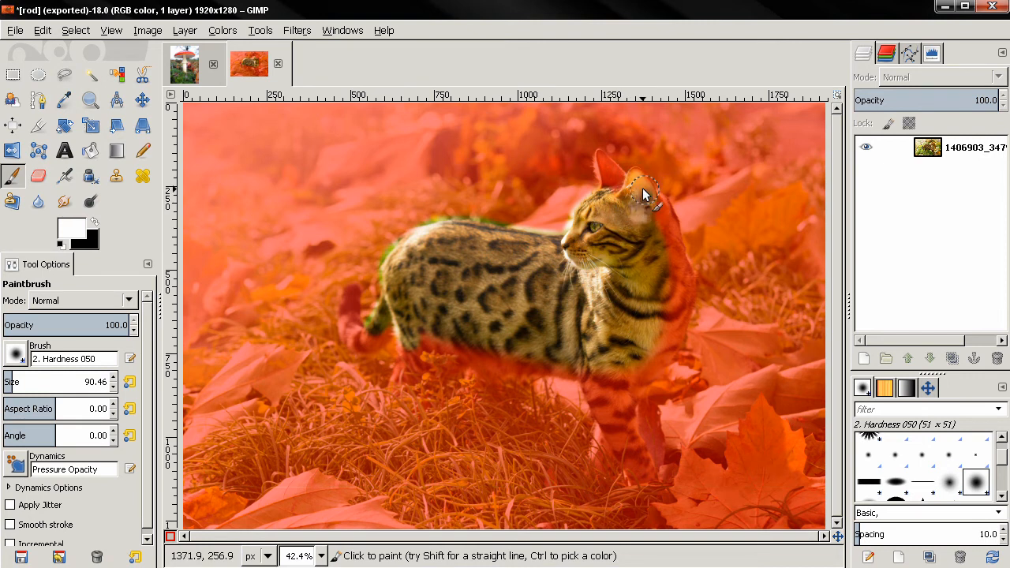
# - Clear the mask from the cat's ears, chest edge and lower chest
pyautogui.moveTo(647, 192); pyautogui.dragTo(662, 211)
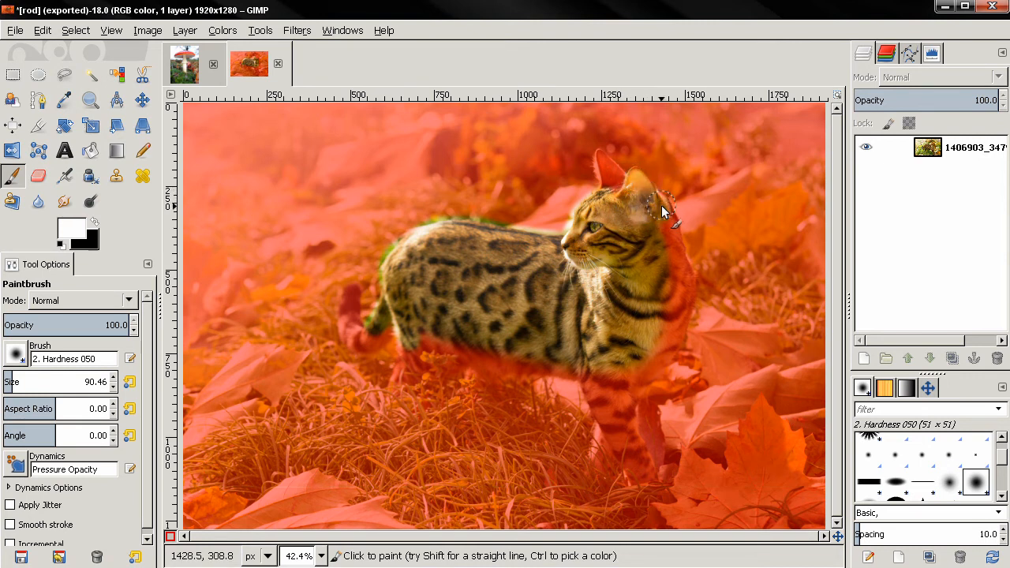
pyautogui.moveTo(662, 211); pyautogui.dragTo(678, 329)
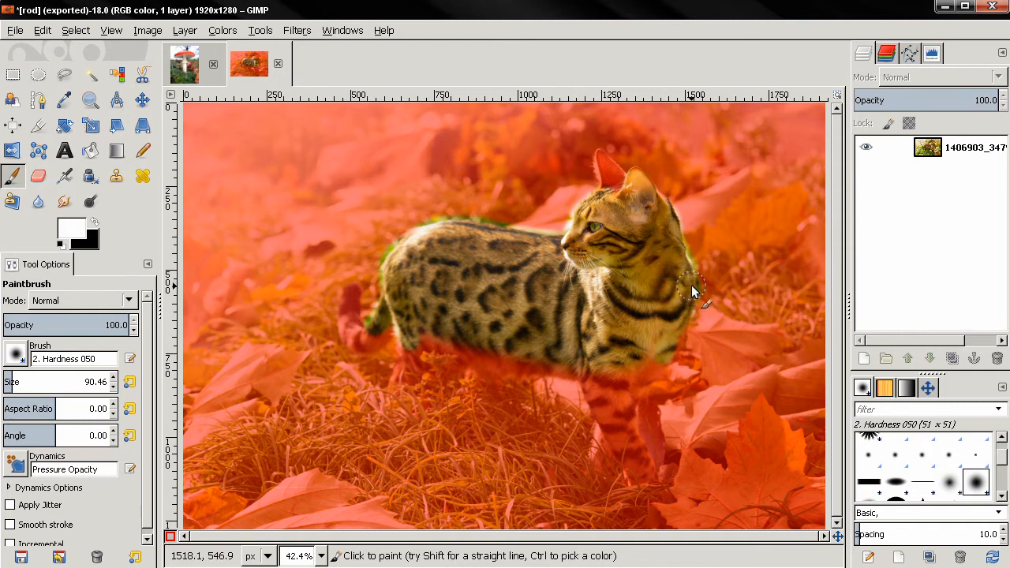
pyautogui.moveTo(694, 284); pyautogui.dragTo(663, 371)
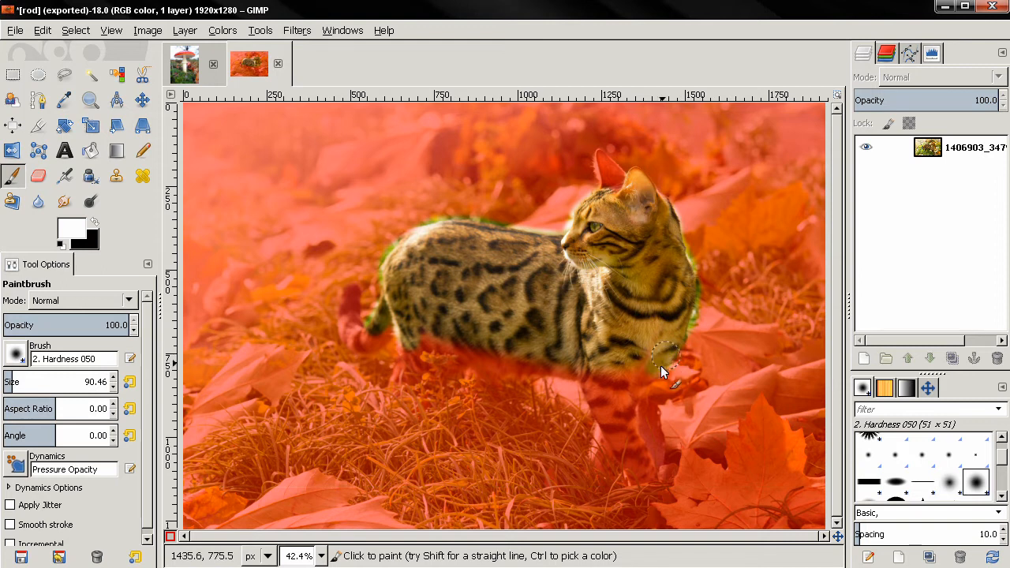
pyautogui.moveTo(662, 371); pyautogui.dragTo(576, 363)
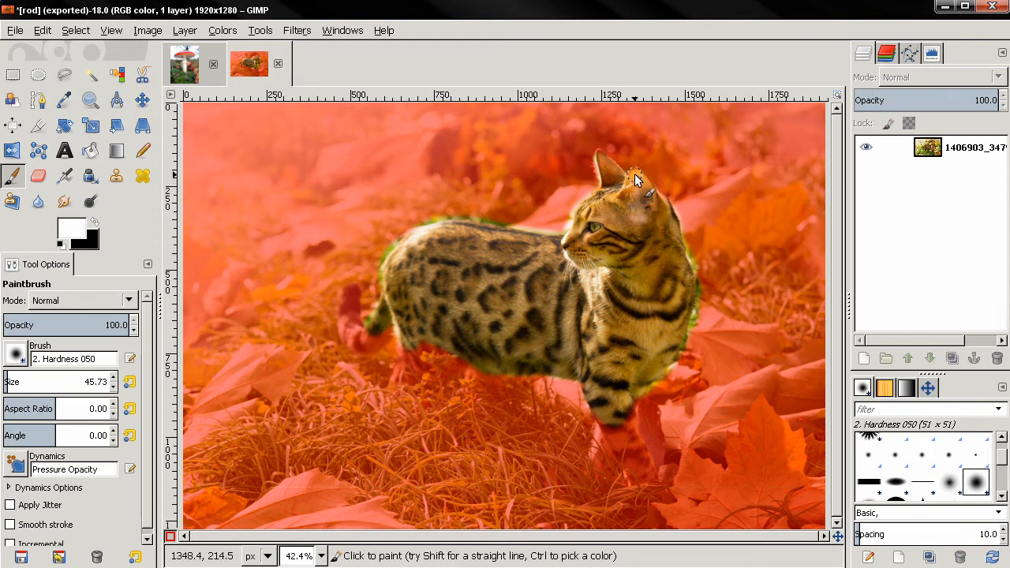
pyautogui.moveTo(669, 213)
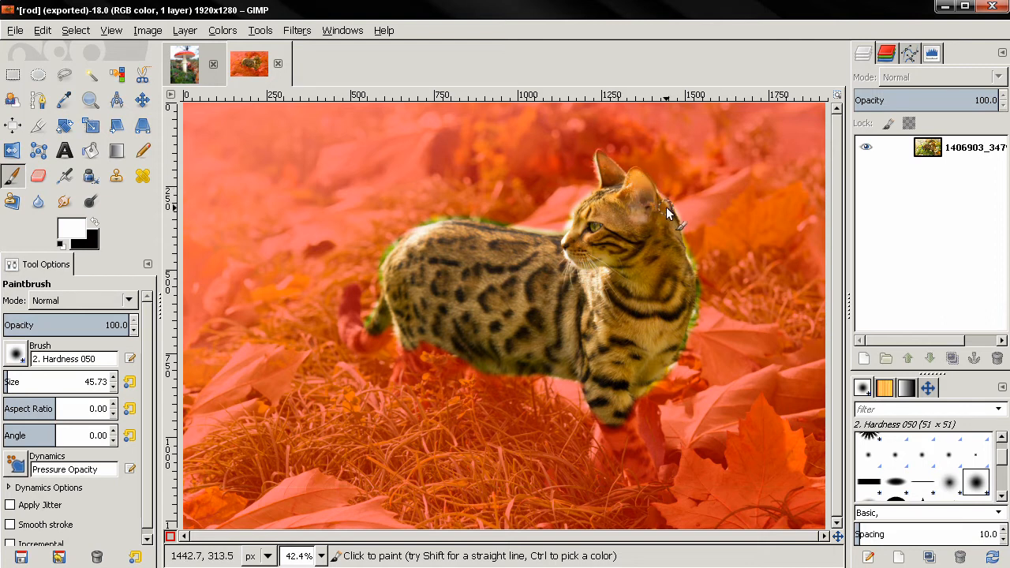
pyautogui.moveTo(423, 347)
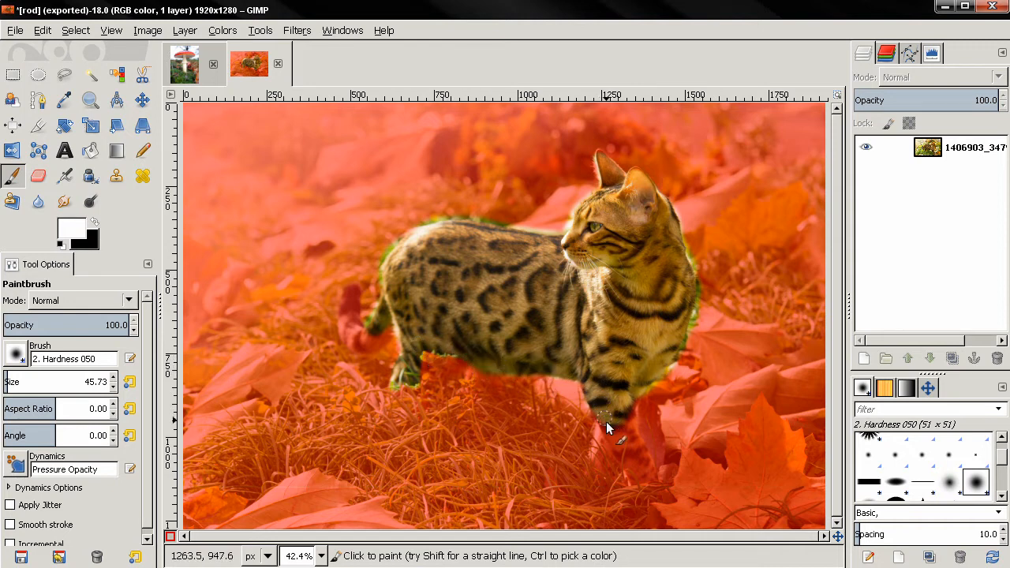
pyautogui.moveTo(631, 409)
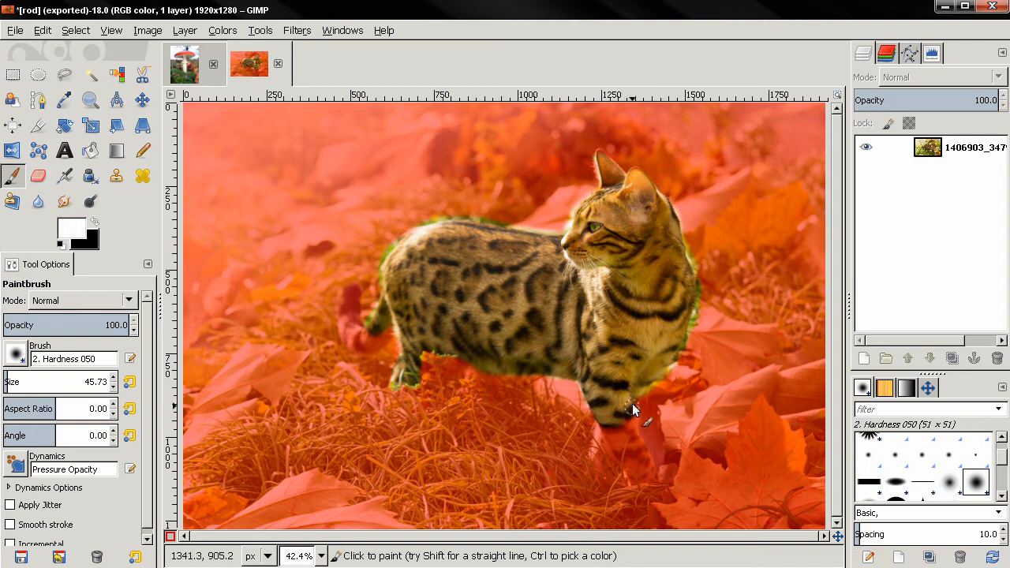
# - Clear the mask from the cat's front legs, hind leg and tail
pyautogui.moveTo(634, 407); pyautogui.dragTo(650, 473)
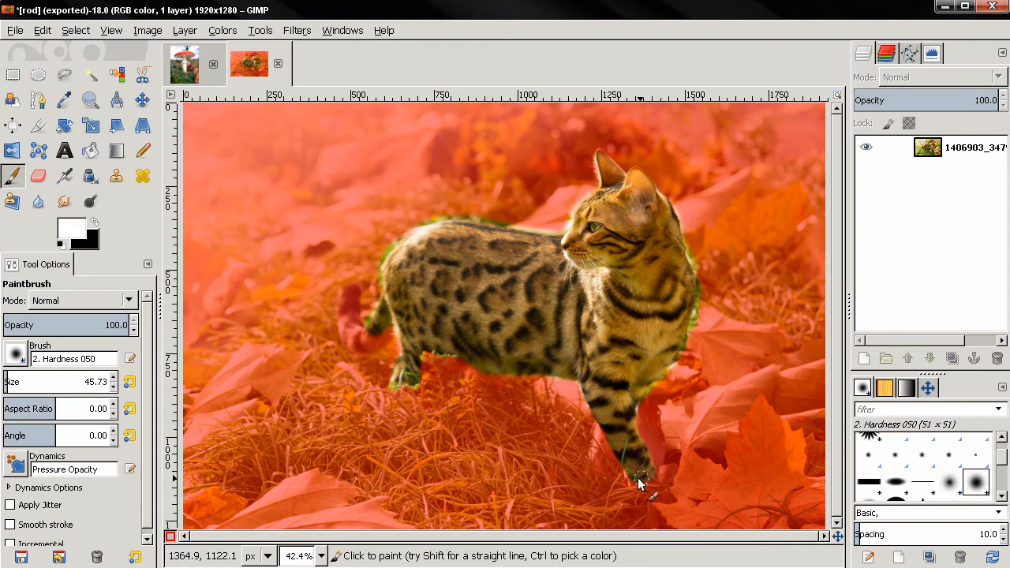
pyautogui.moveTo(599, 433)
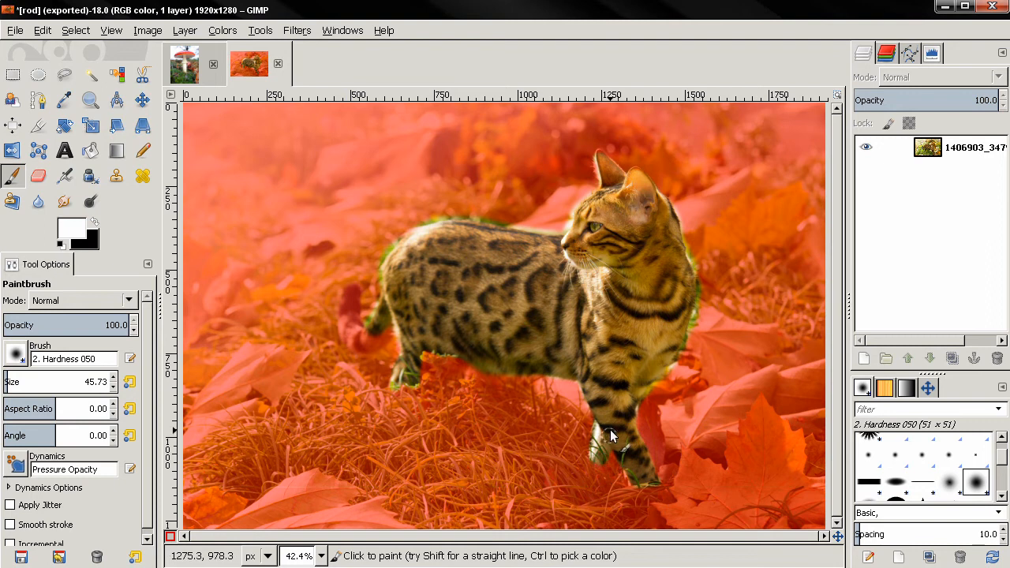
pyautogui.moveTo(603, 464)
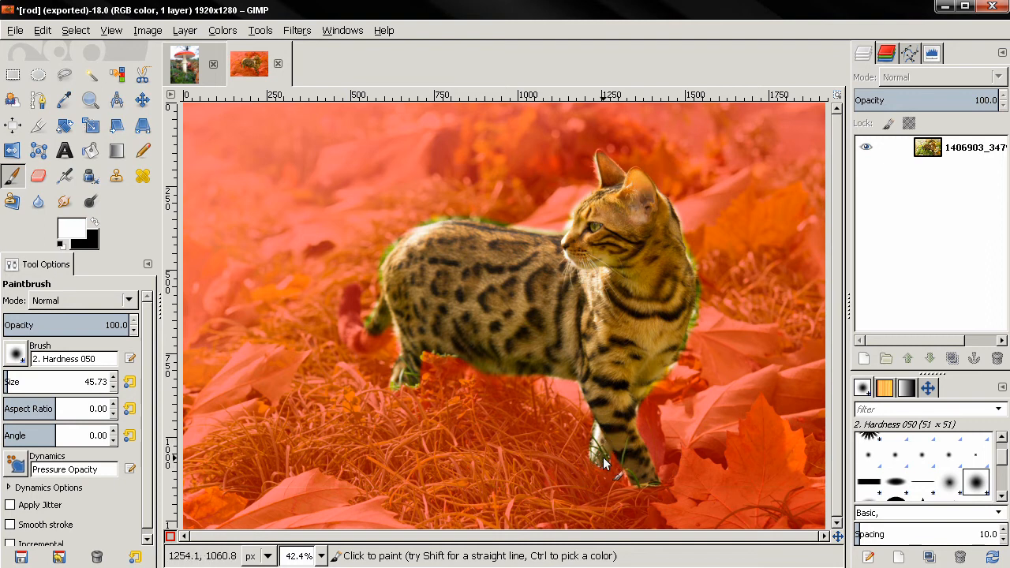
pyautogui.moveTo(593, 463)
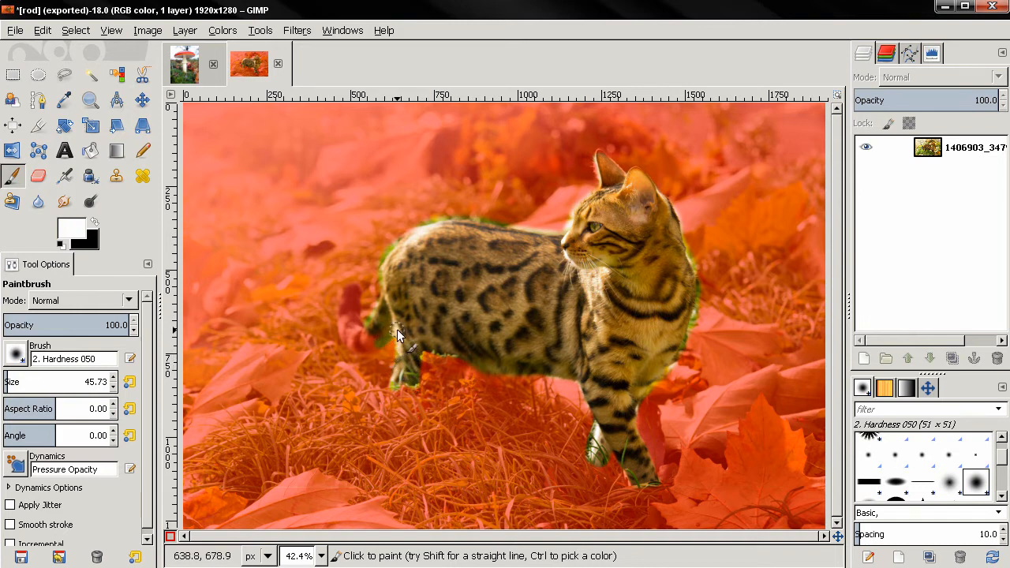
pyautogui.moveTo(398, 331); pyautogui.dragTo(347, 300)
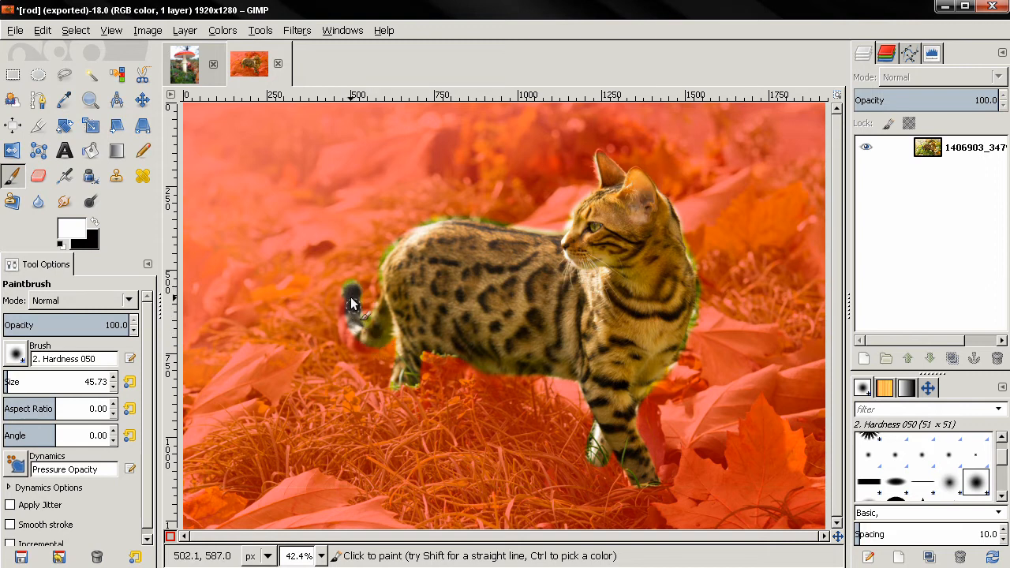
pyautogui.moveTo(350, 307); pyautogui.dragTo(379, 355)
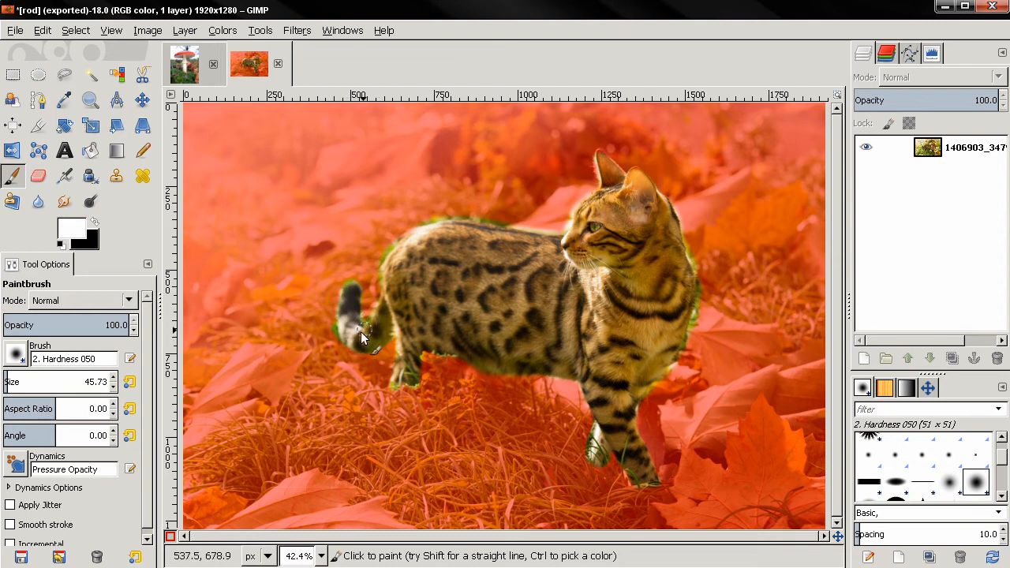
pyautogui.moveTo(354, 347)
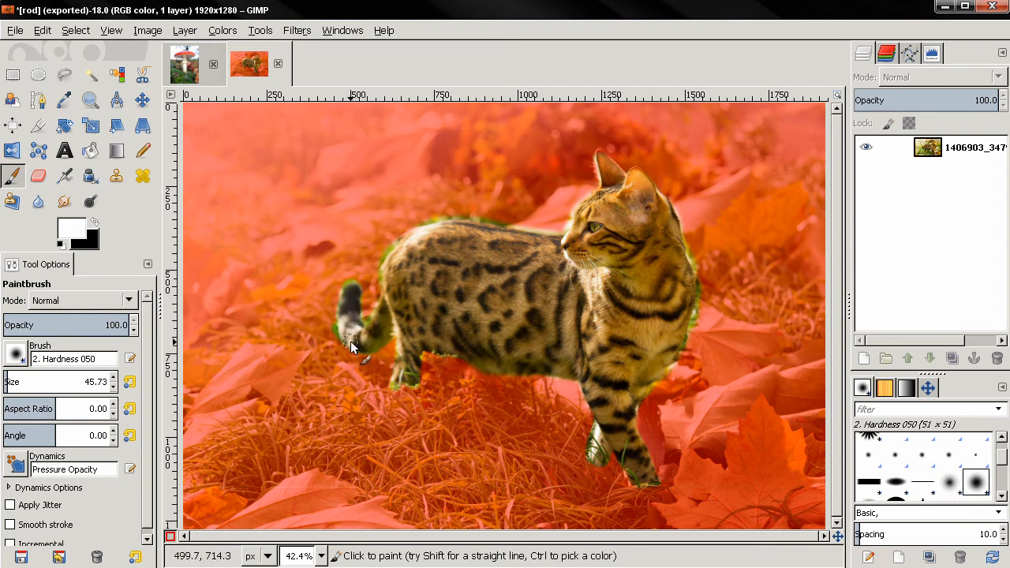
pyautogui.moveTo(549, 376)
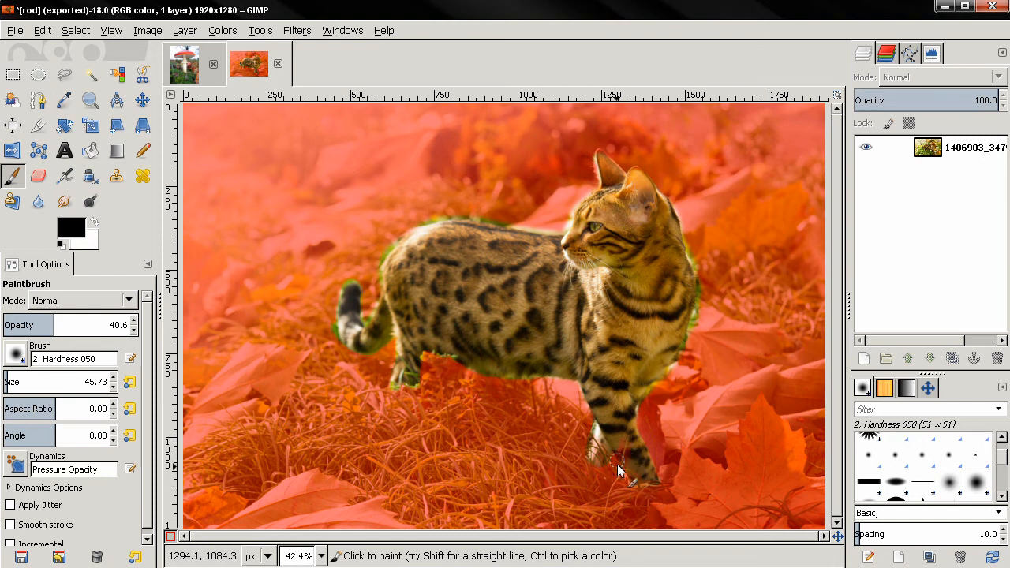
pyautogui.moveTo(702, 323)
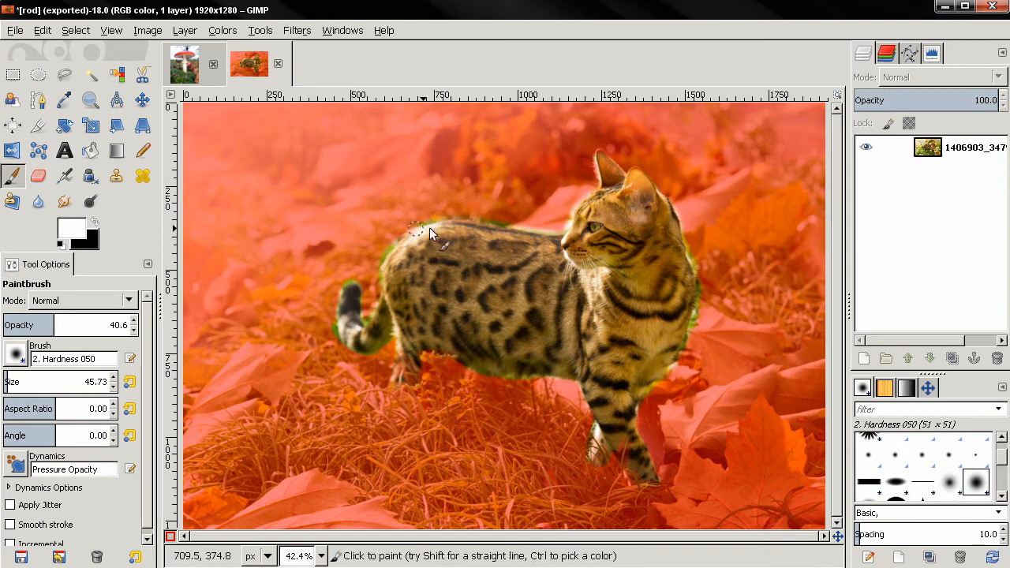
pyautogui.moveTo(481, 231)
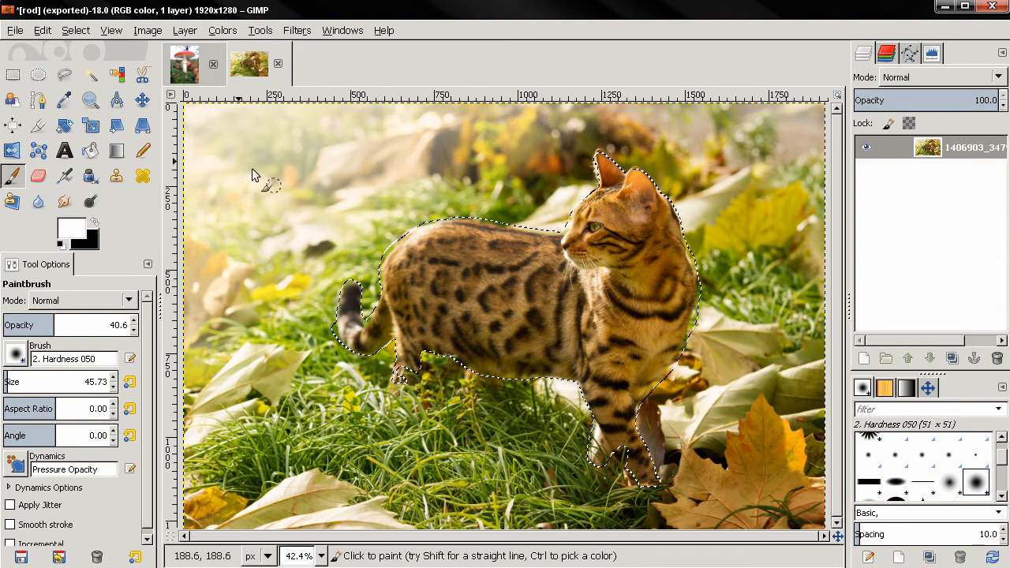
# - Feather the cat selection's edge by 30 pixels
pyautogui.click(76, 30)
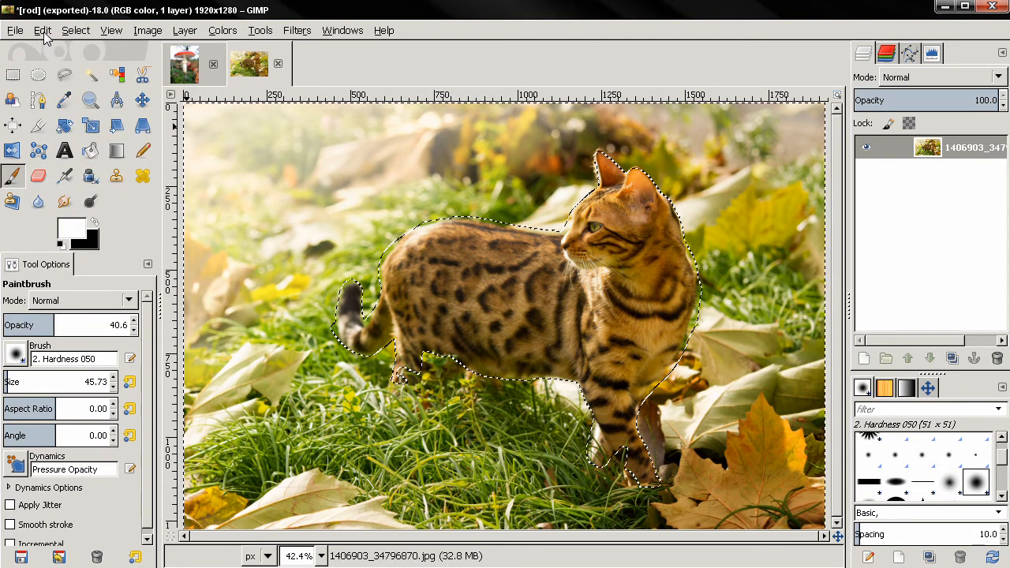
pyautogui.click(76, 30)
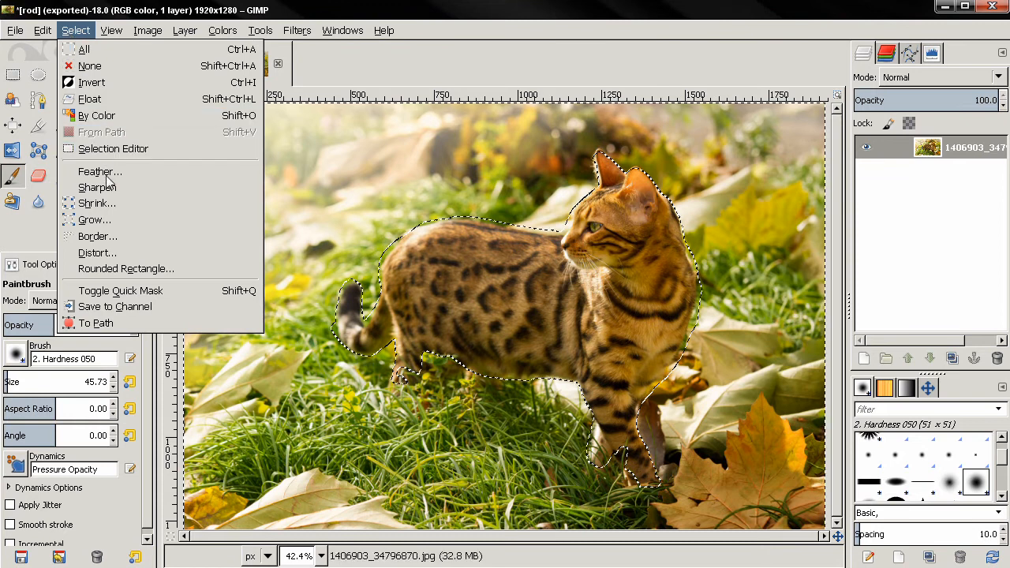
pyautogui.click(99, 170)
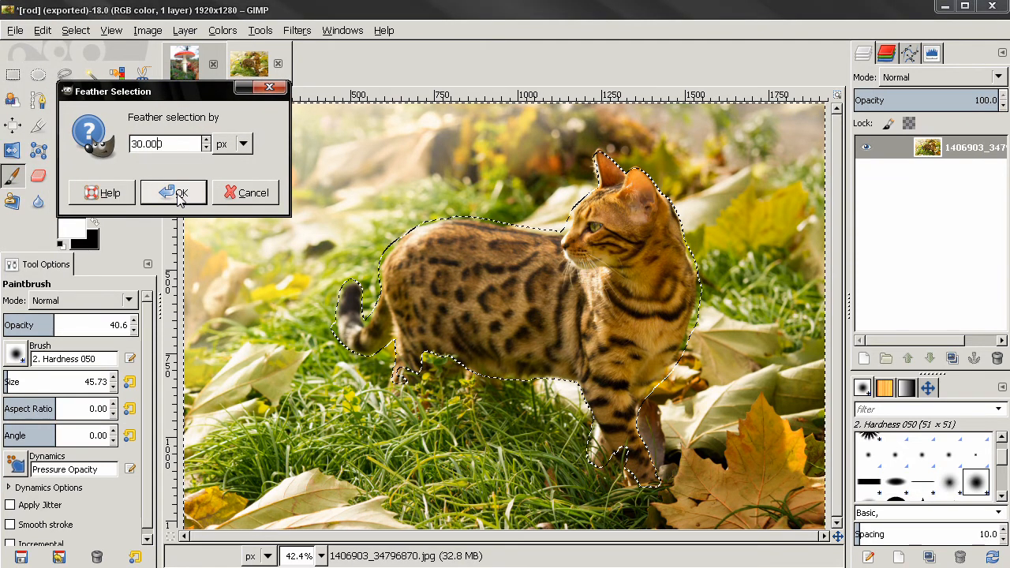
pyautogui.click(174, 192)
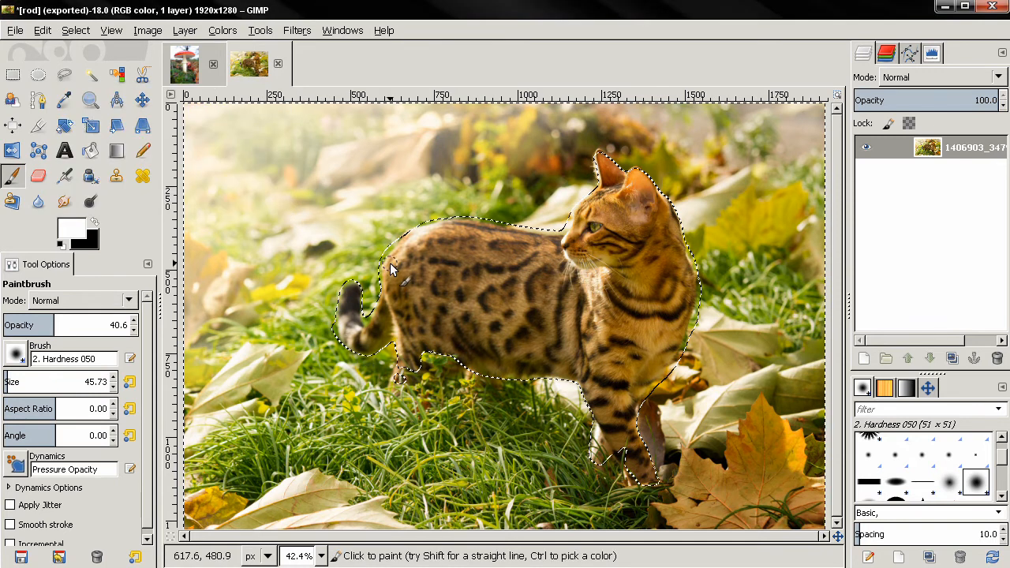
# - Bring up the G'MIC filter collection from the Filters menu
pyautogui.click(297, 30)
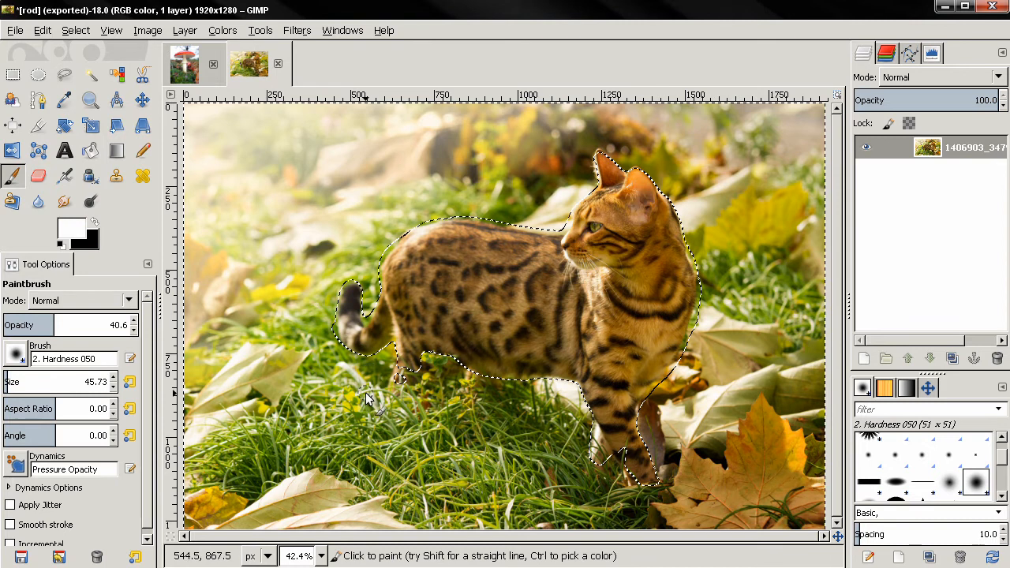
pyautogui.click(297, 30)
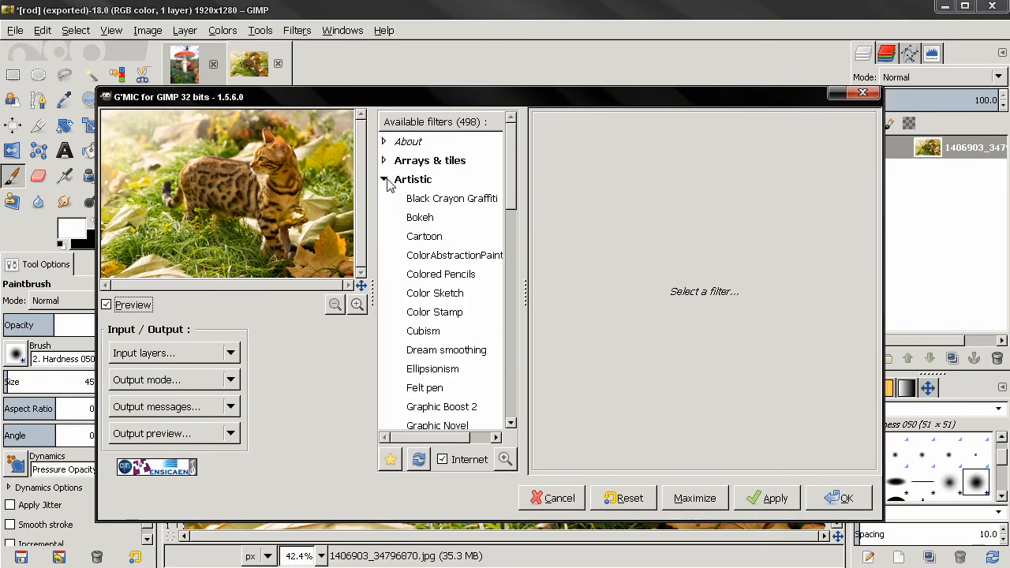
# - Apply the G'MIC Artistic Rodilius filter with default settings to the photo
pyautogui.scroll(-3)
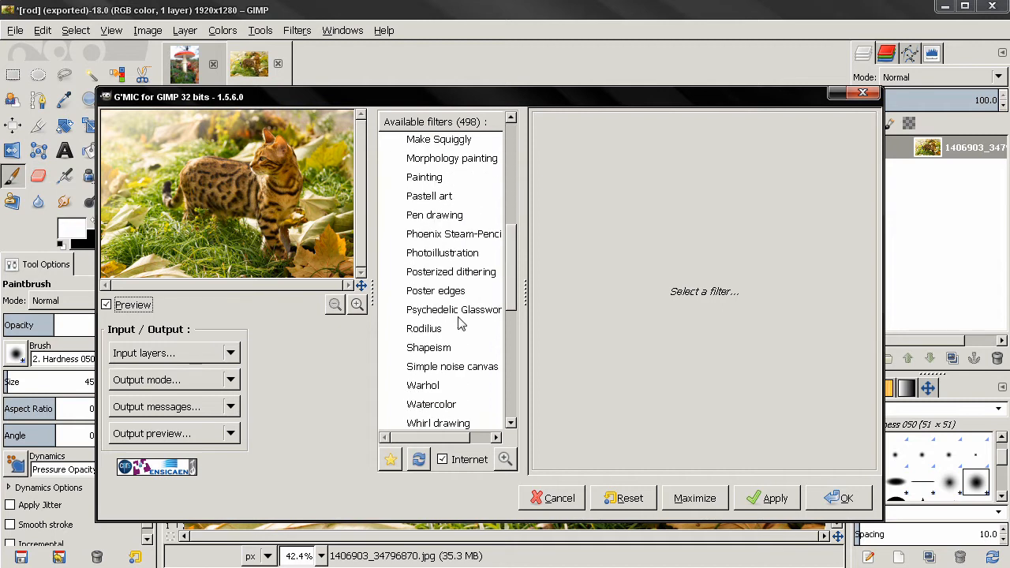
pyautogui.click(423, 328)
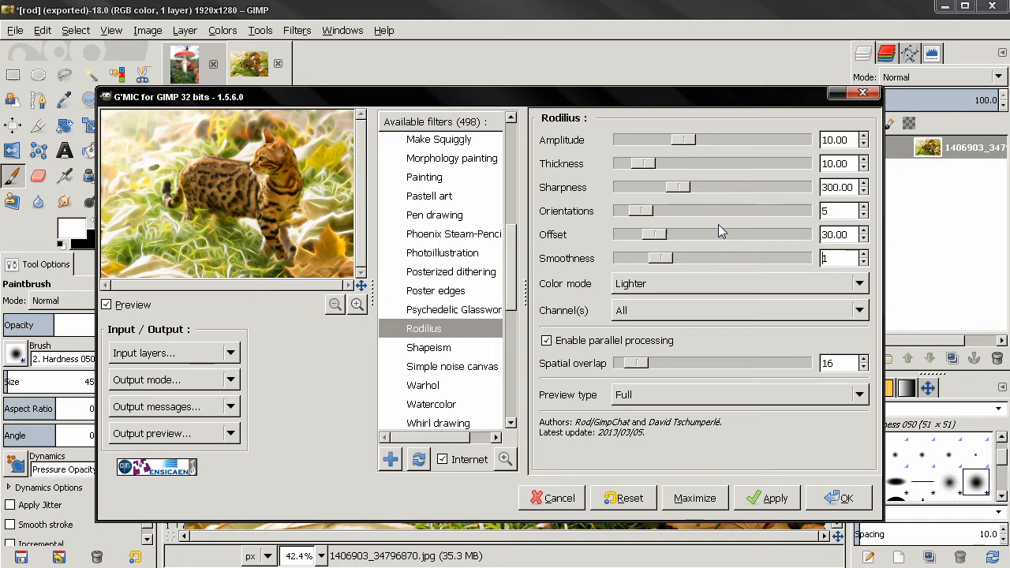
pyautogui.moveTo(827, 489)
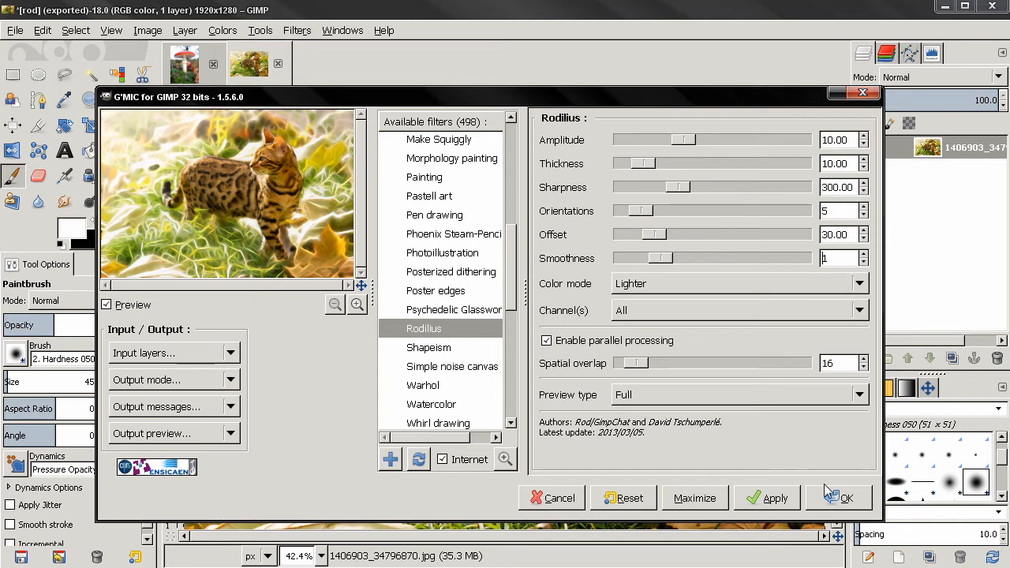
pyautogui.click(846, 499)
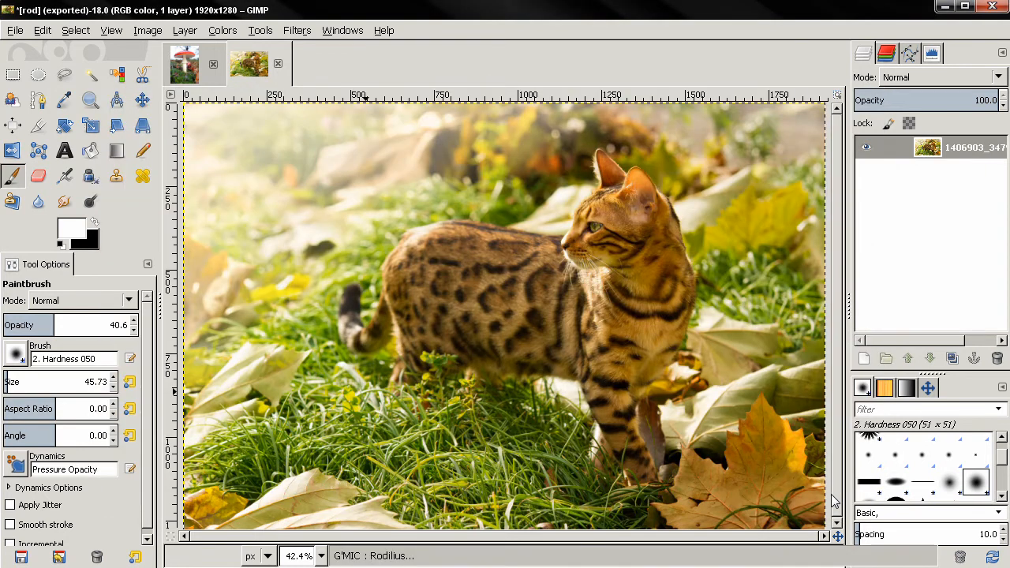
pyautogui.moveTo(779, 482)
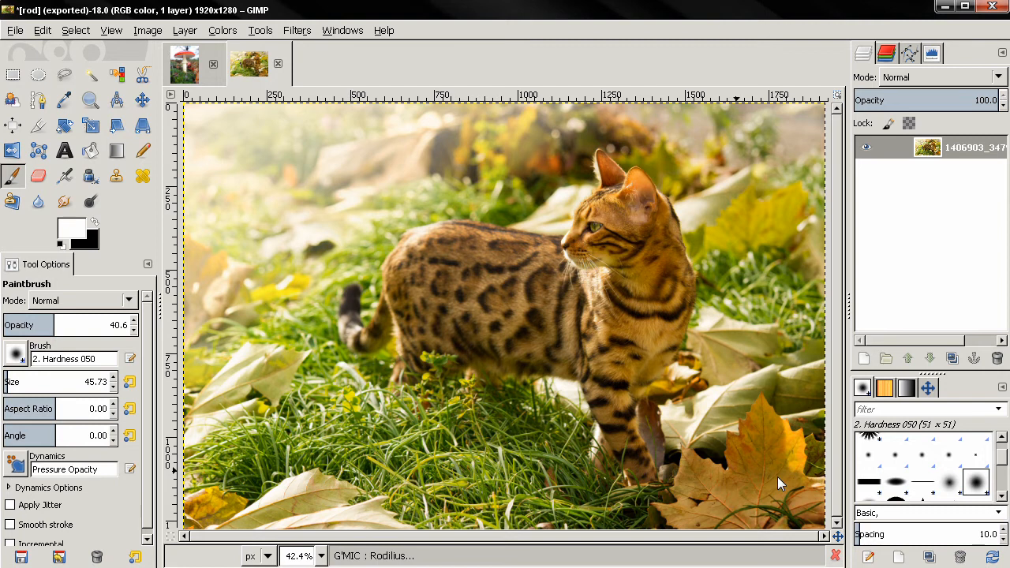
# - Remove the selection with Select > None, leaving the glowing background and sharp cat
pyautogui.click(76, 30)
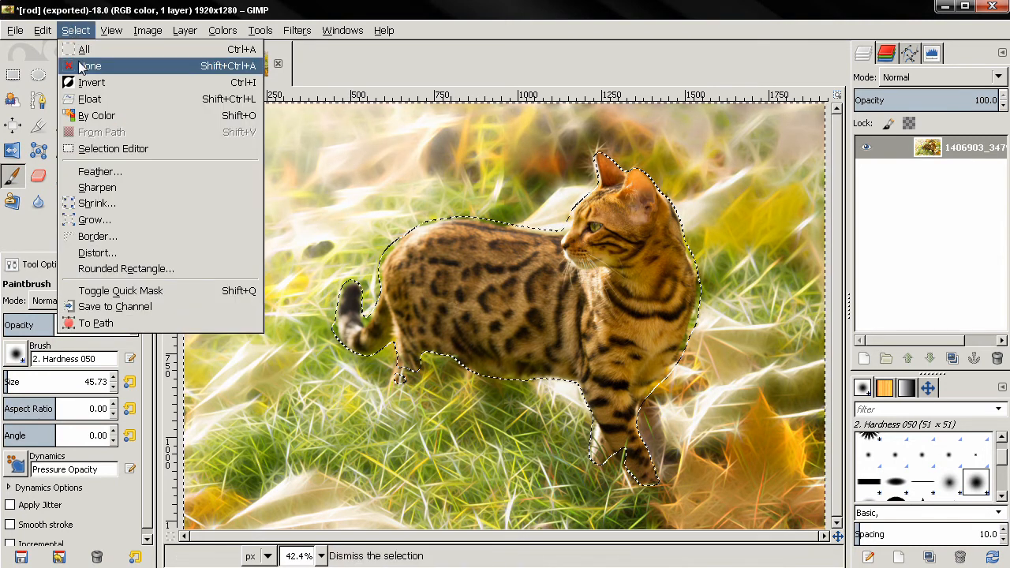
pyautogui.click(89, 66)
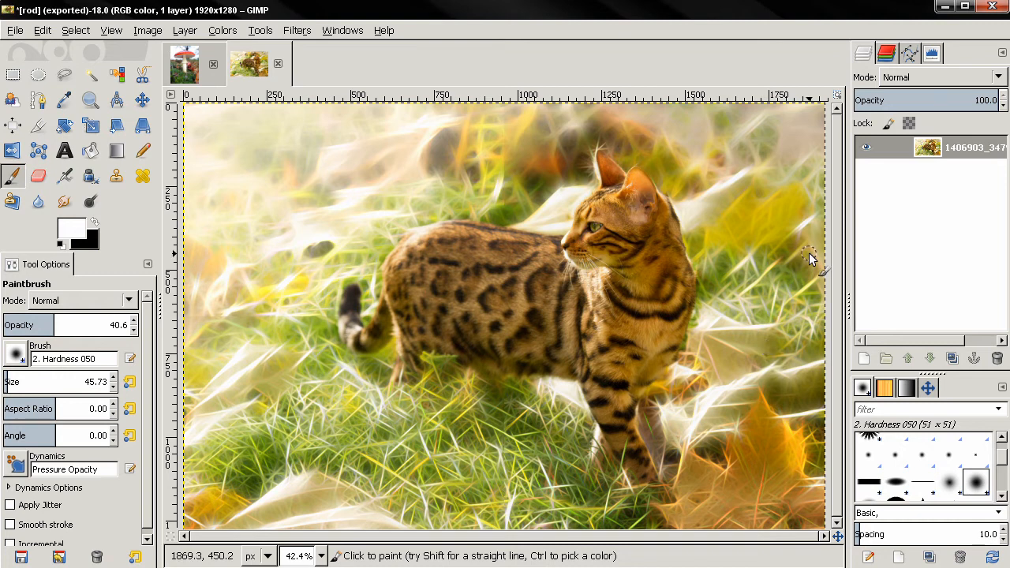
pyautogui.moveTo(287, 350)
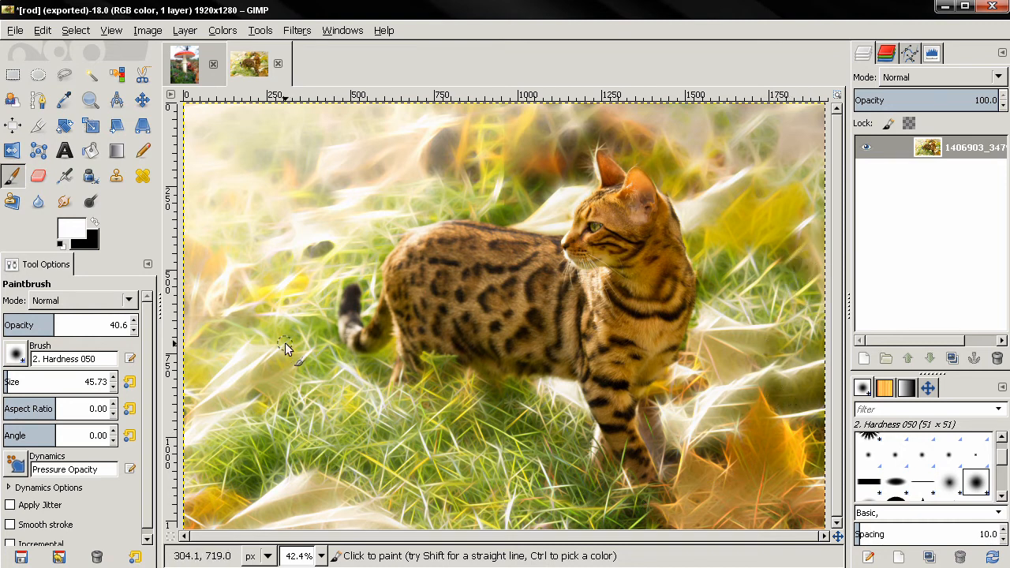
pyautogui.moveTo(288, 287)
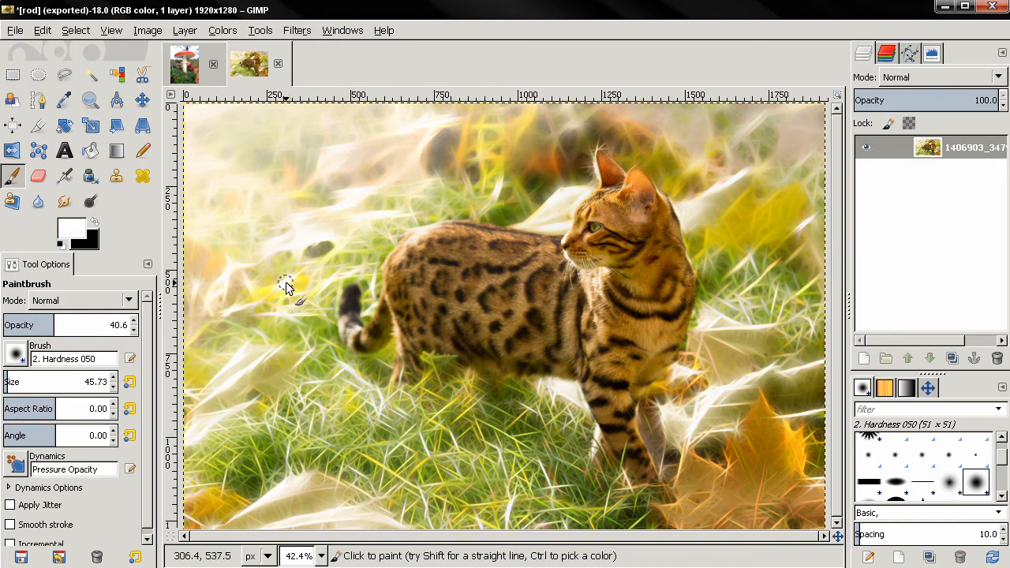
pyautogui.click(250, 65)
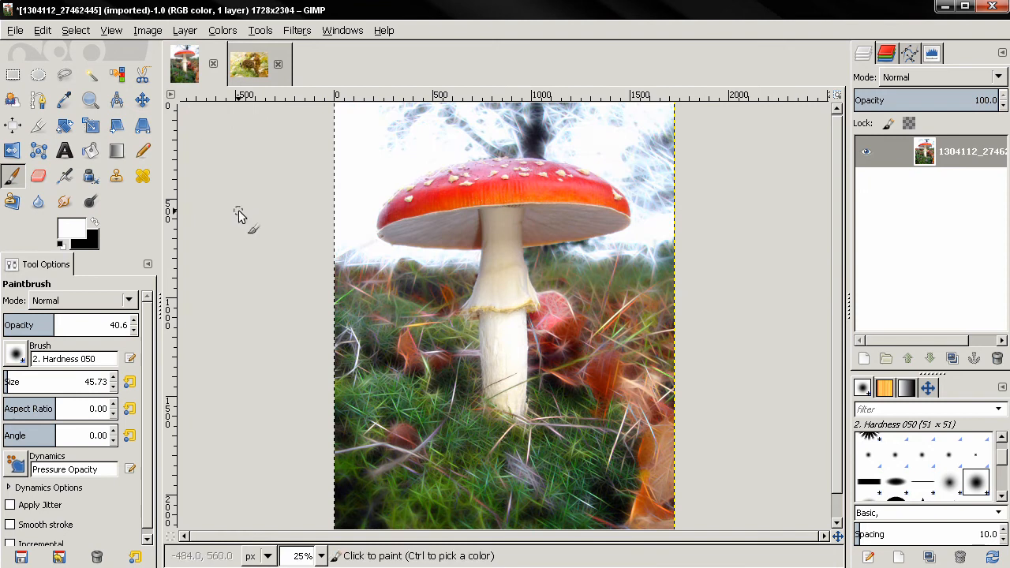
pyautogui.moveTo(268, 314)
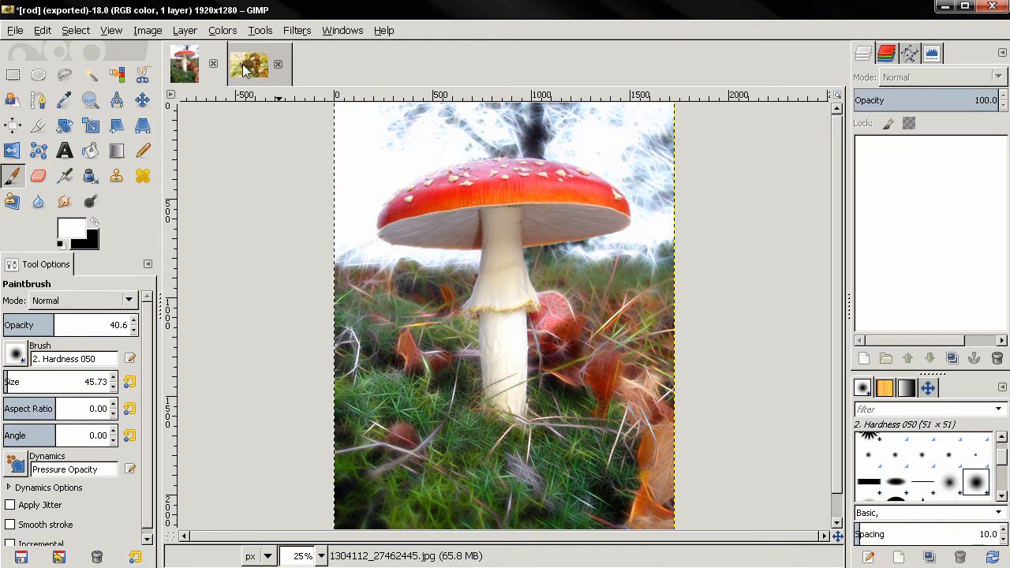
pyautogui.click(250, 63)
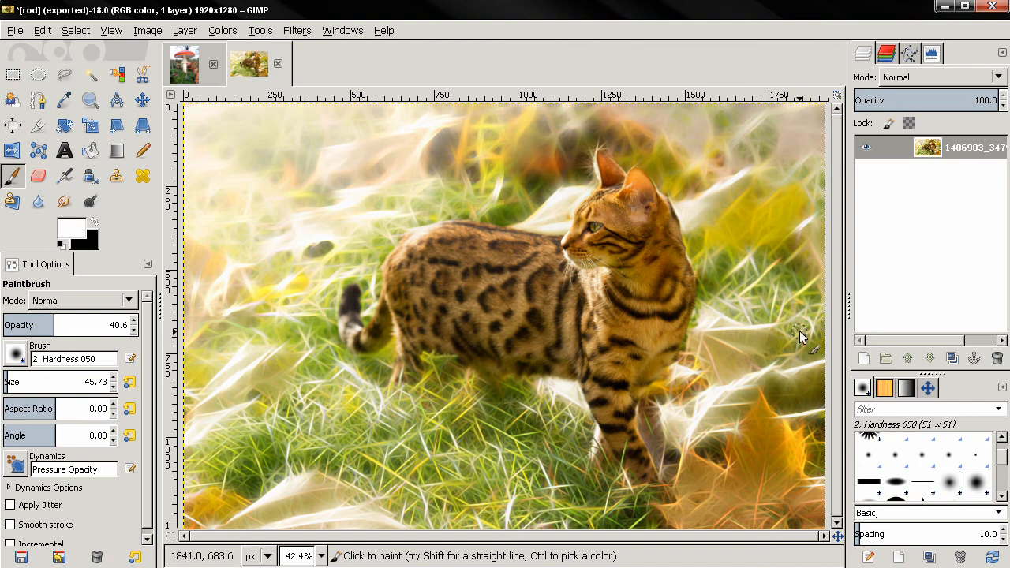
pyautogui.moveTo(803, 329)
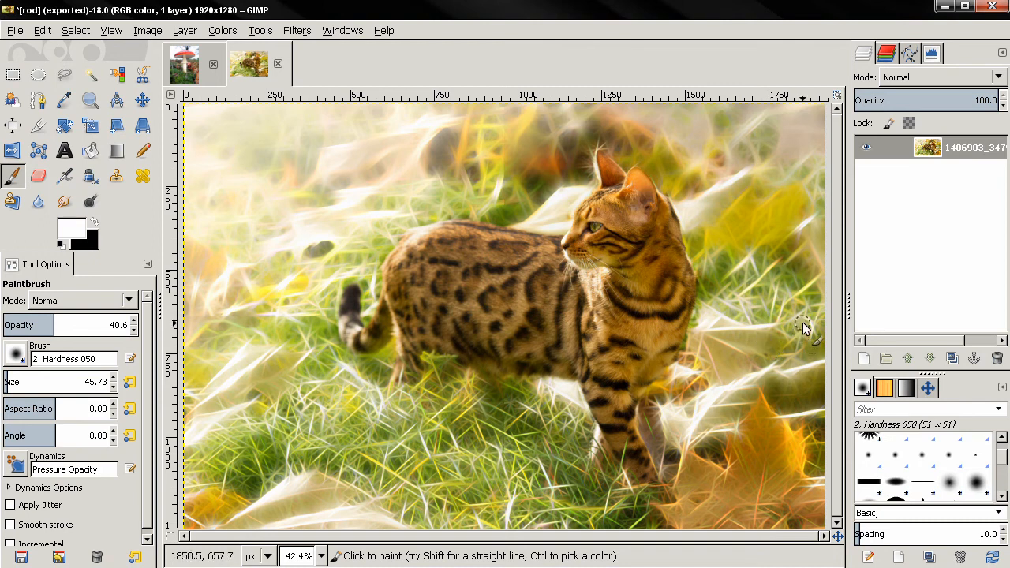